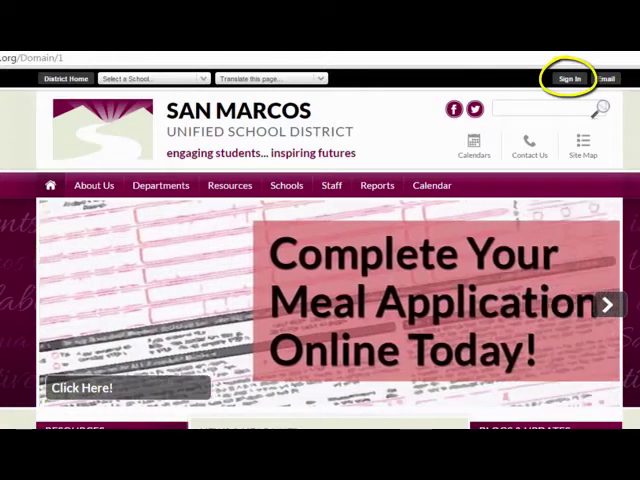
Sign in to the San Marcos Unified district website with the staff user name and password.
{"action": "left_click", "coordinate": [572, 76]}
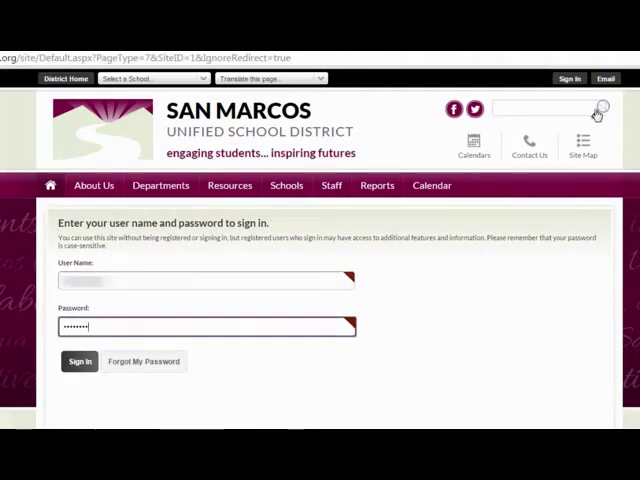
{"action": "left_click", "coordinate": [80, 360]}
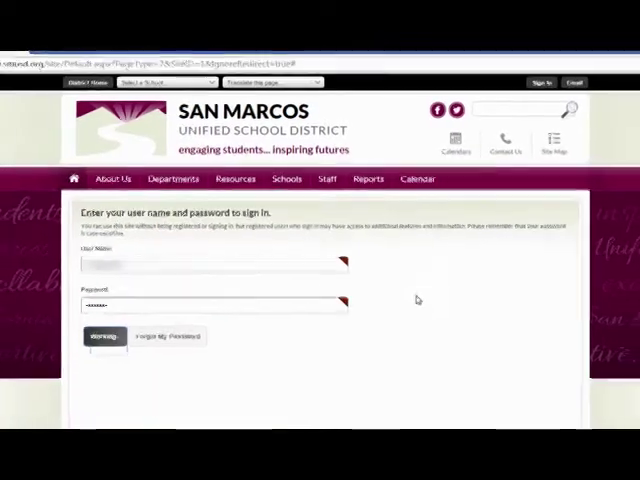
{"action": "left_click", "coordinate": [104, 336]}
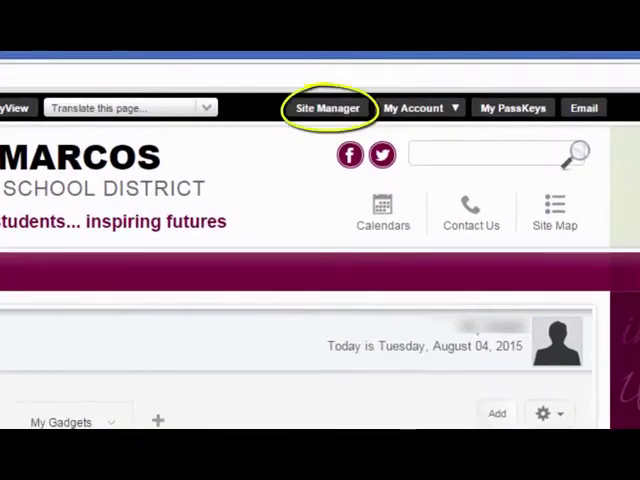
Go to Site Manager to see the section workspace with its current pages.
{"action": "left_click", "coordinate": [326, 108]}
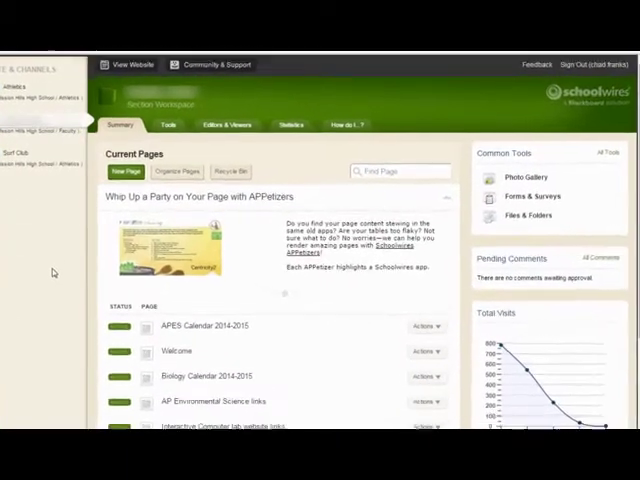
Create and save a new About Teacher page named 'Welcome'.
{"action": "left_click", "coordinate": [124, 178]}
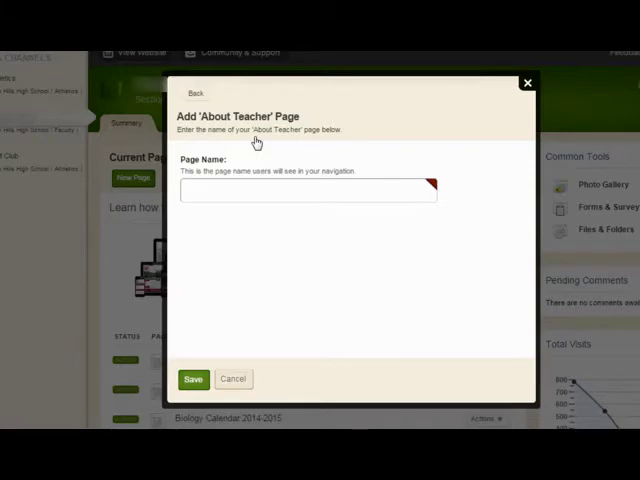
{"action": "left_click", "coordinate": [308, 192]}
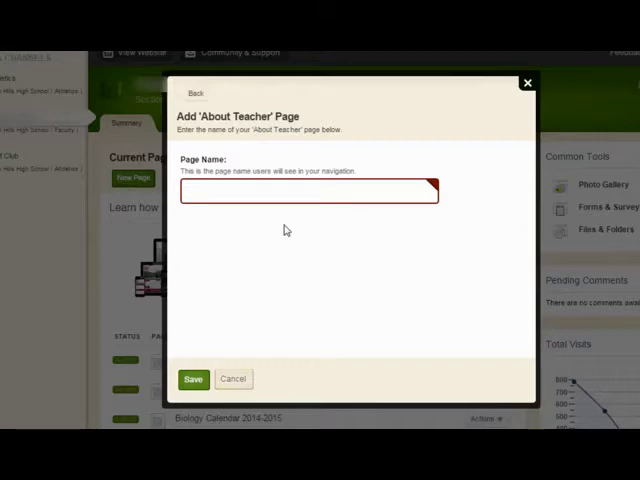
{"action": "type", "text": "Welcome"}
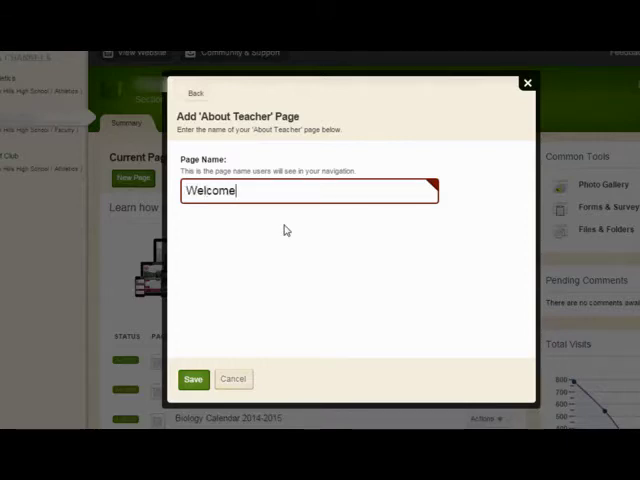
{"action": "left_click", "coordinate": [192, 378]}
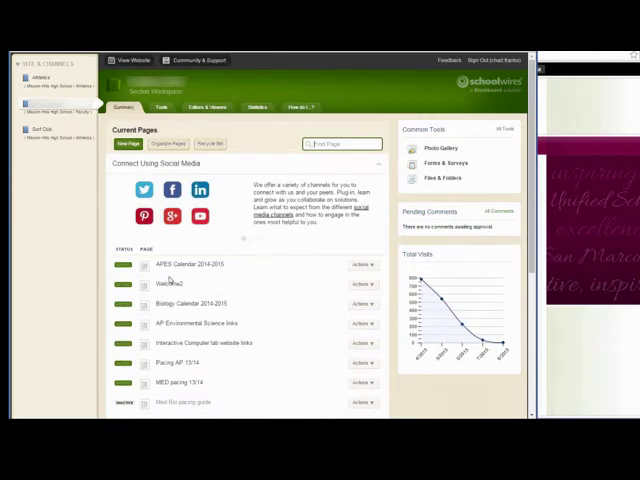
Enter 'Smith' as the teacher's name in the Welcome page's About Teacher editor.
{"action": "scroll", "scroll_direction": "down", "scroll_amount": 3}
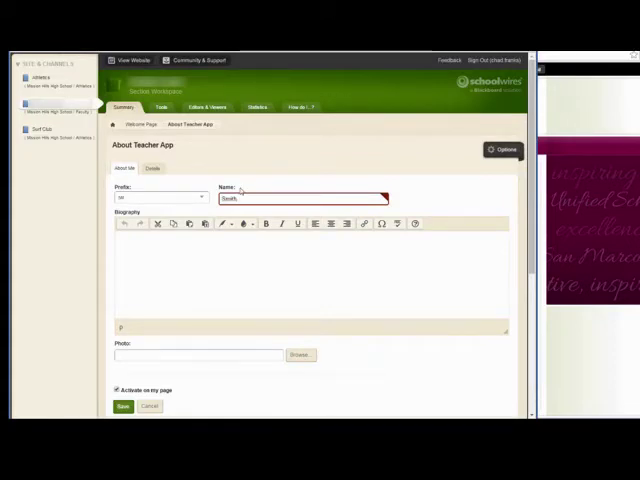
{"action": "type", "text": "Smith"}
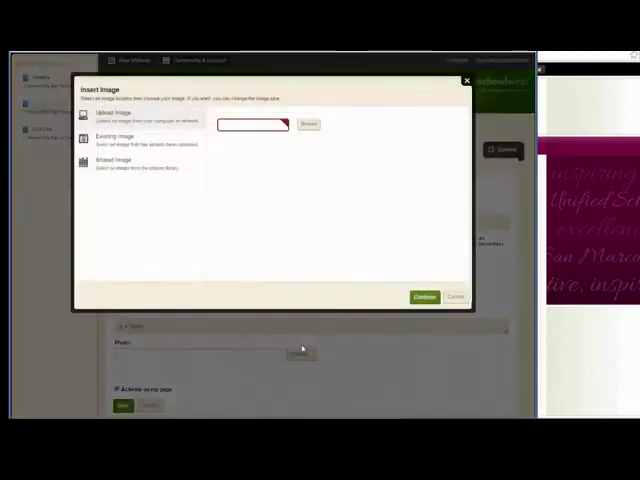
Upload the cartoon teacher photo and resize it to width 400 (height 206) for insertion.
{"action": "left_click", "coordinate": [308, 122]}
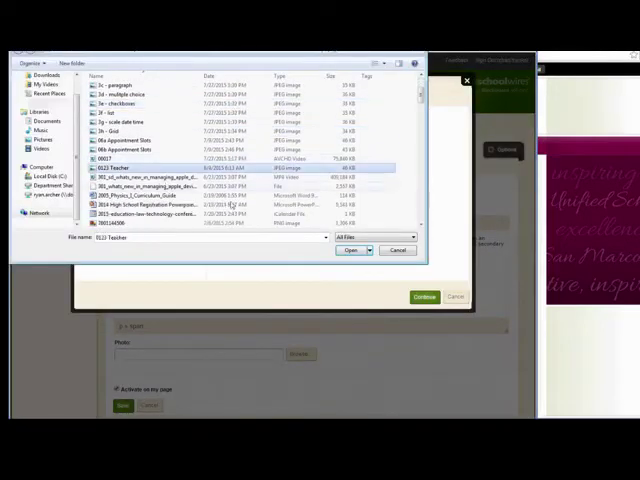
{"action": "left_click", "coordinate": [350, 250]}
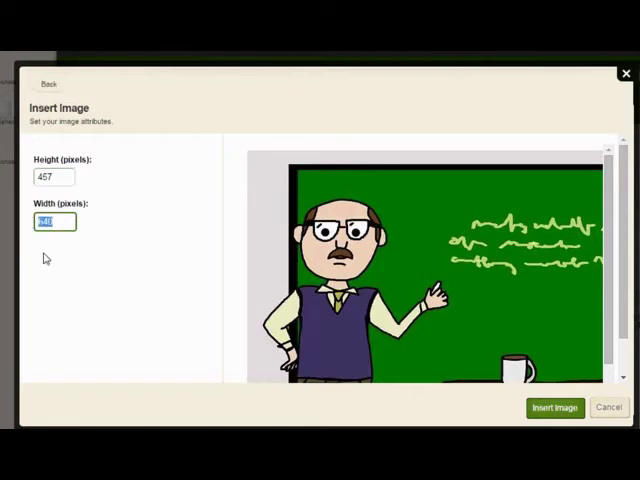
{"action": "type", "text": "400"}
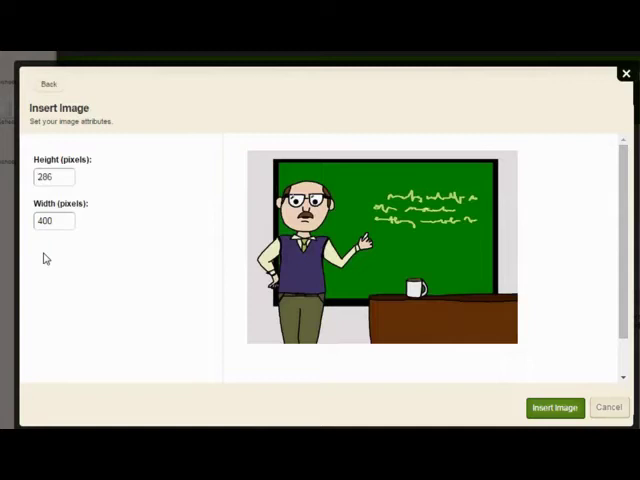
{"action": "mouse_move", "coordinate": [66, 260]}
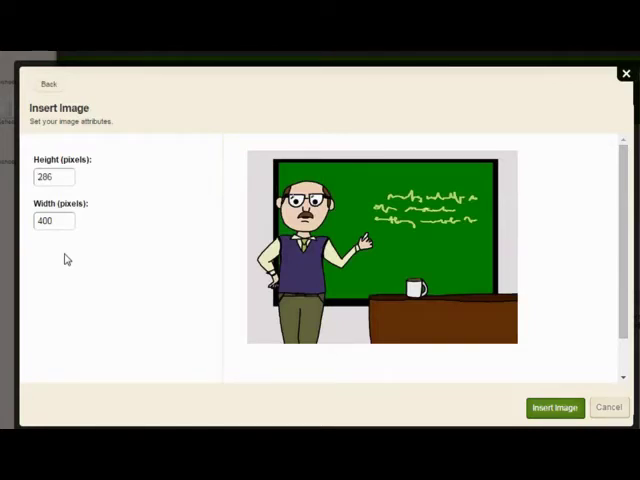
{"action": "mouse_move", "coordinate": [384, 364]}
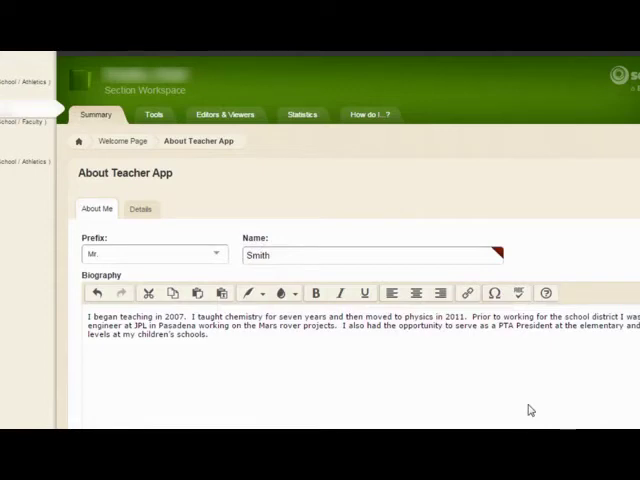
{"action": "mouse_move", "coordinate": [140, 208]}
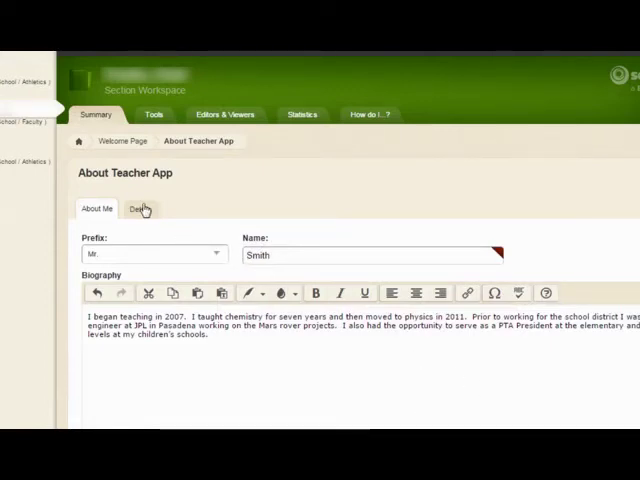
Fill in the Details with email, phone, and the Rocket Propulsion degree.
{"action": "left_click", "coordinate": [138, 208]}
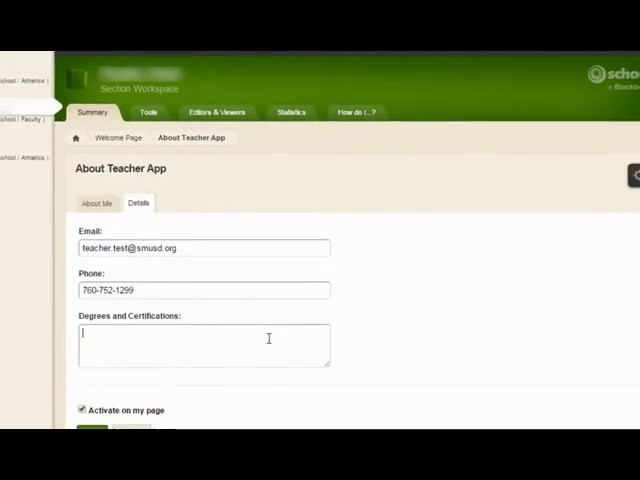
{"action": "type", "text": "Rocket Propulsion"}
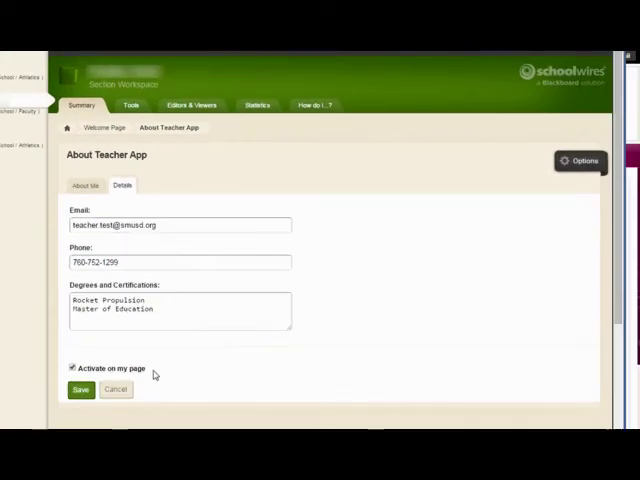